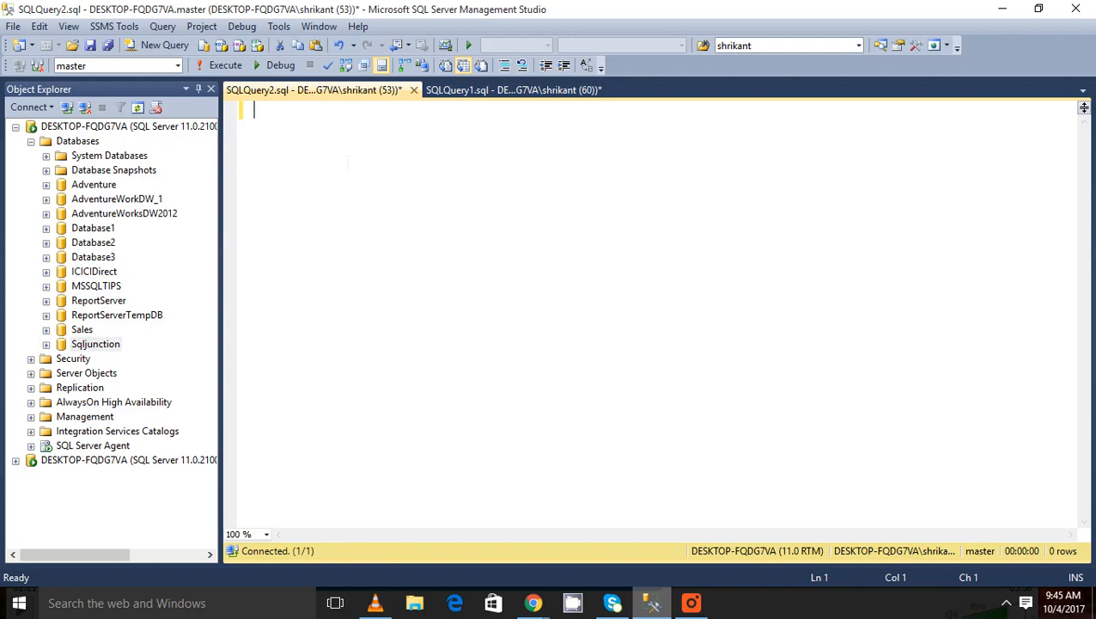
Enter the heading 'Write Ahead Log :' at the top of the blank query editor
text(Wri)
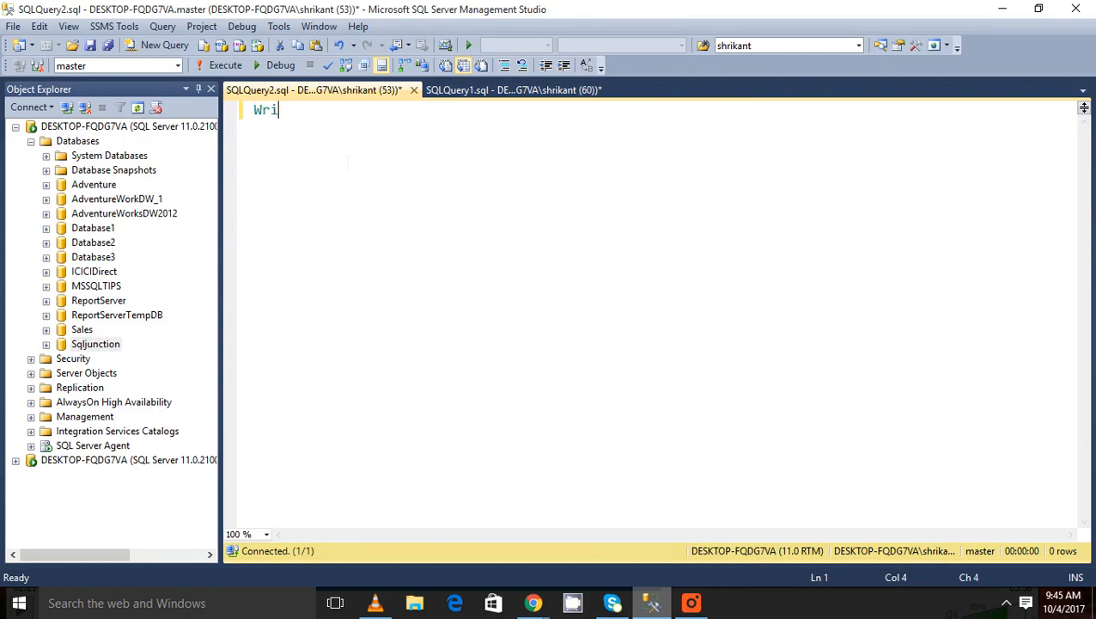
text(te Ah)
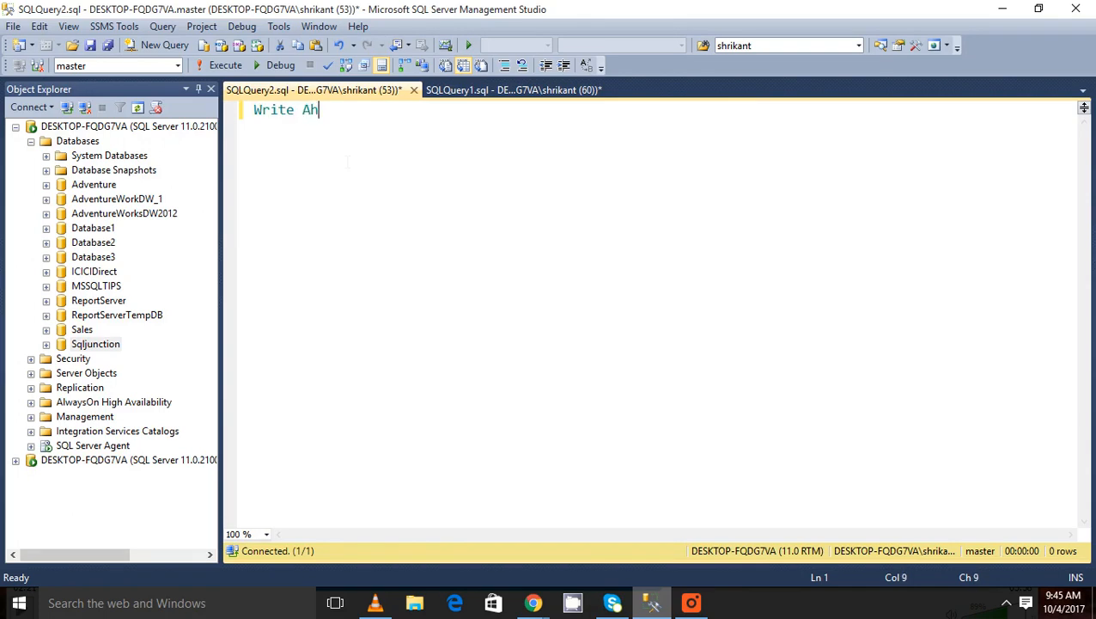
text(ea)
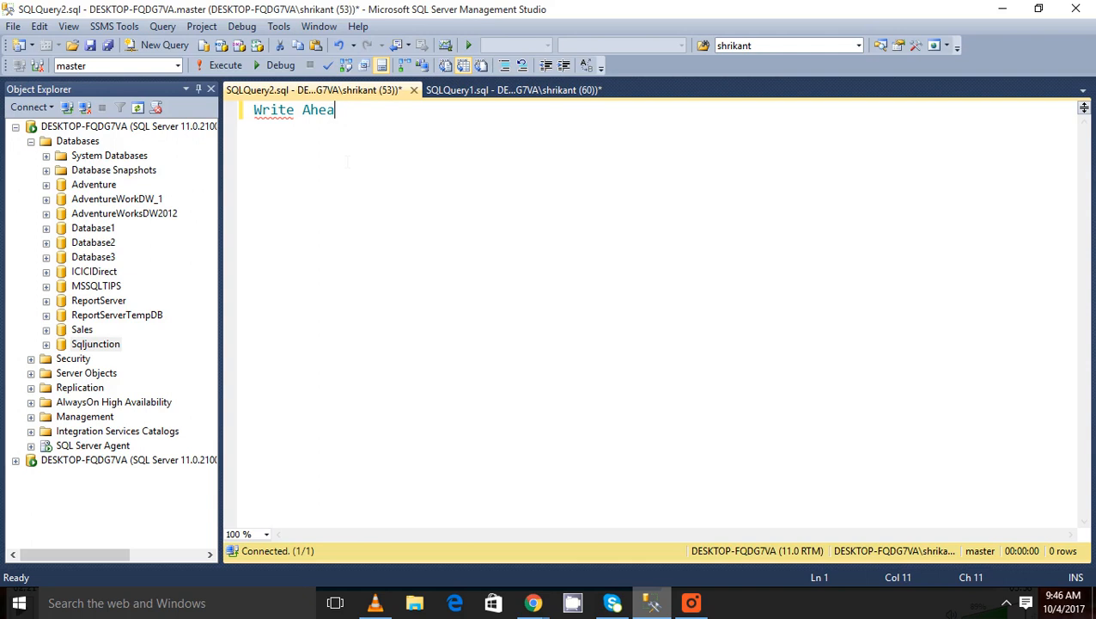
text(d Log :)
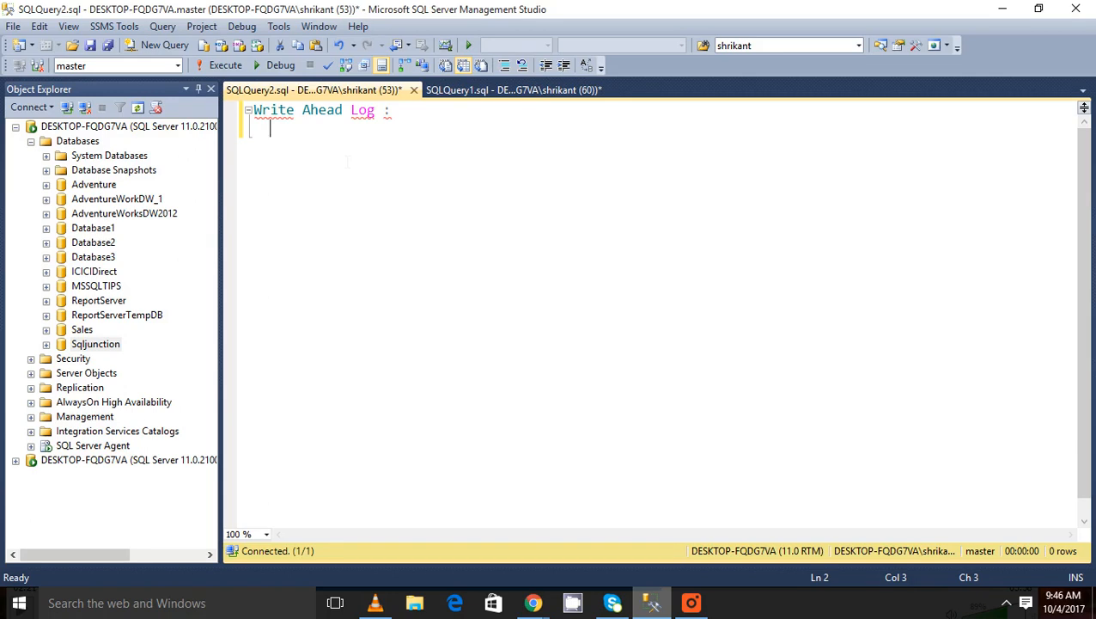
double_click(361, 110)
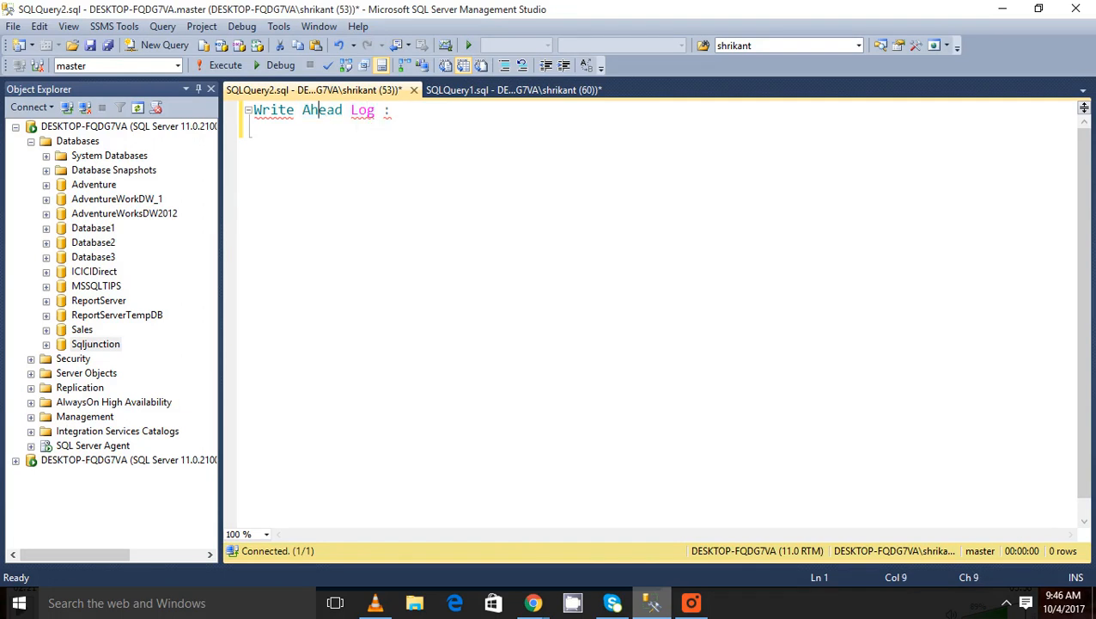
double_click(361, 110)
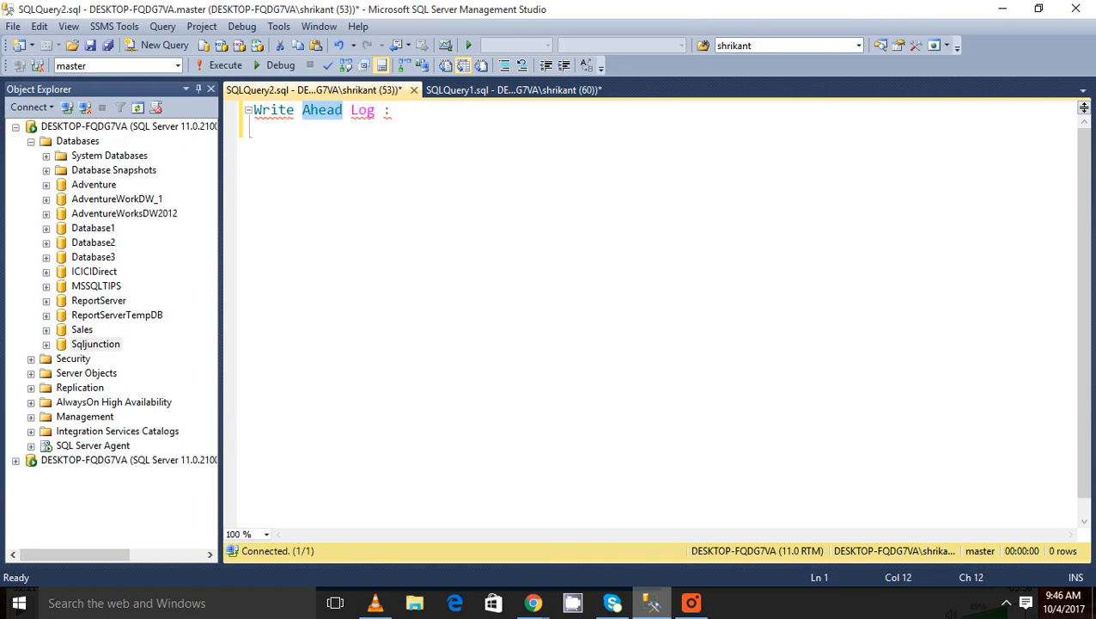
double_click(361, 110)
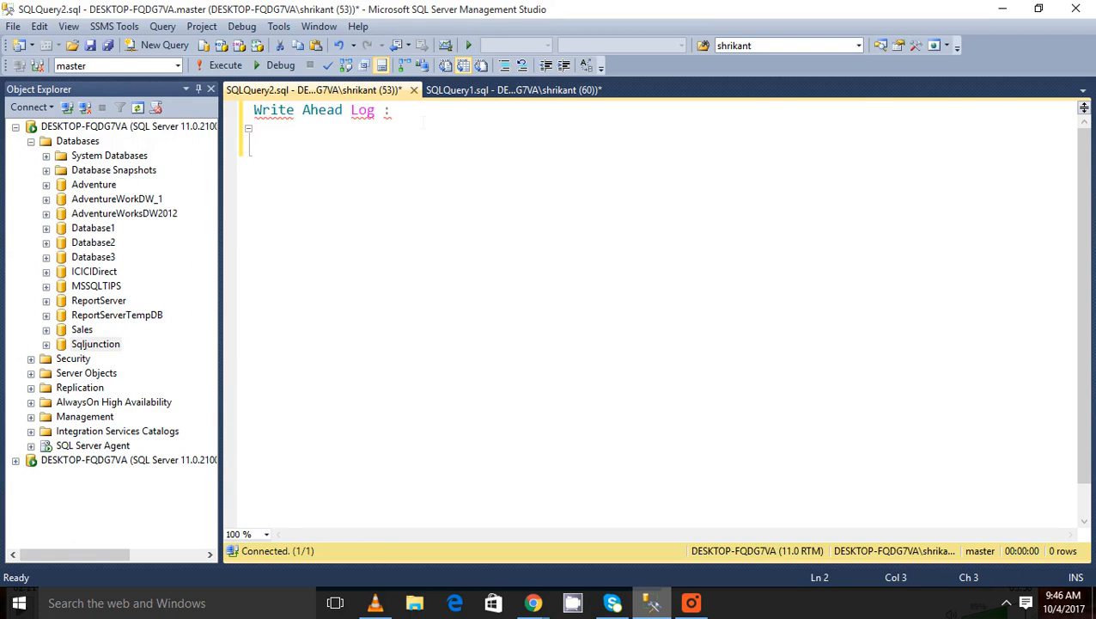
click(247, 127)
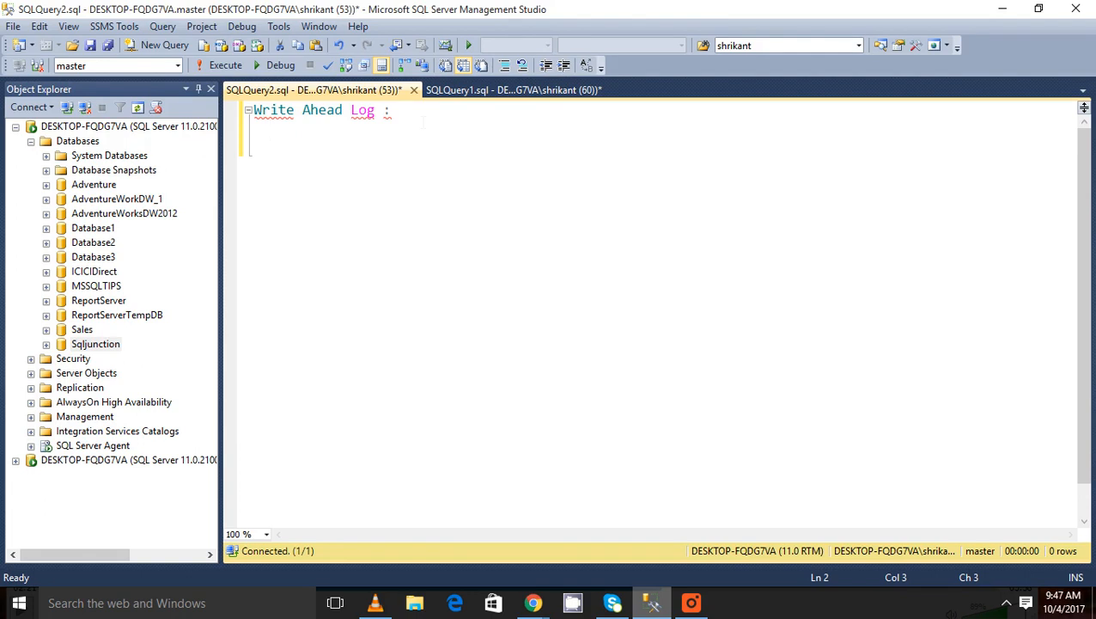
click(271, 127)
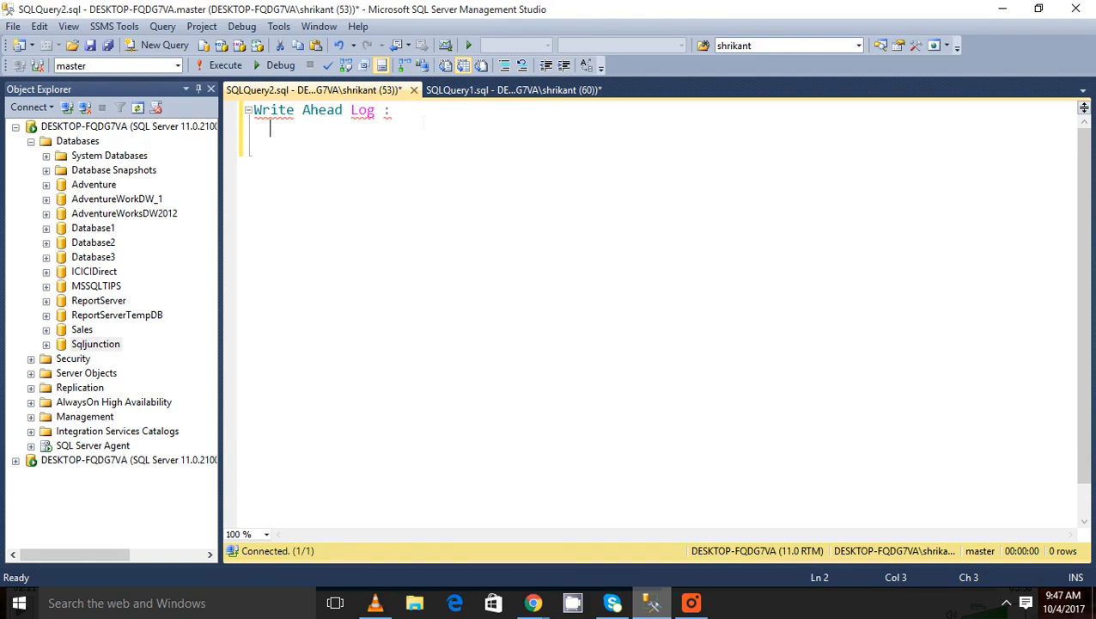